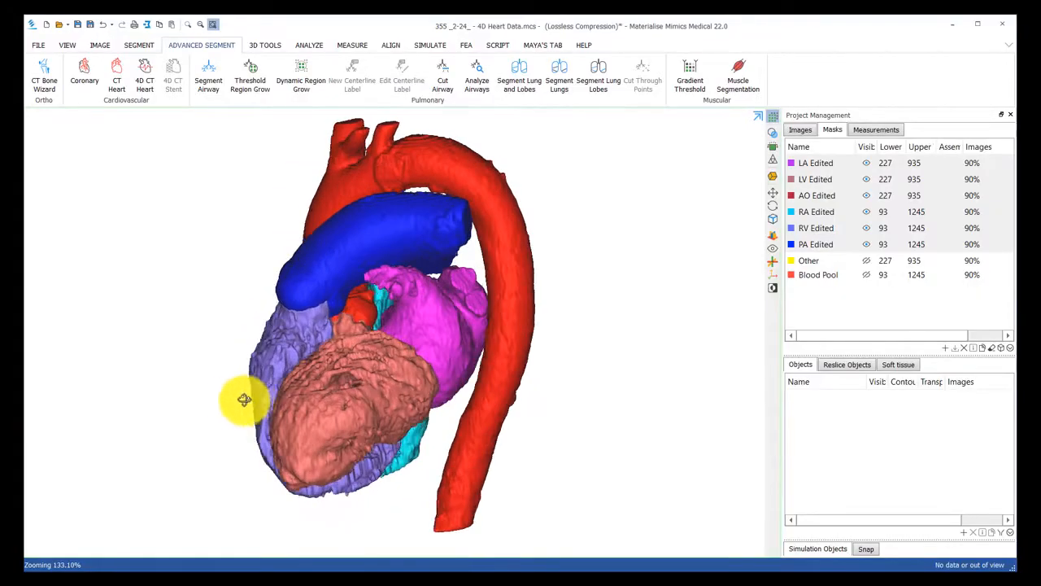
Rotate the edited heart and aorta 3D model to inspect its sides and back
{"action": "left_click_drag", "start_coordinate": [244, 399], "coordinate": [395, 389]}
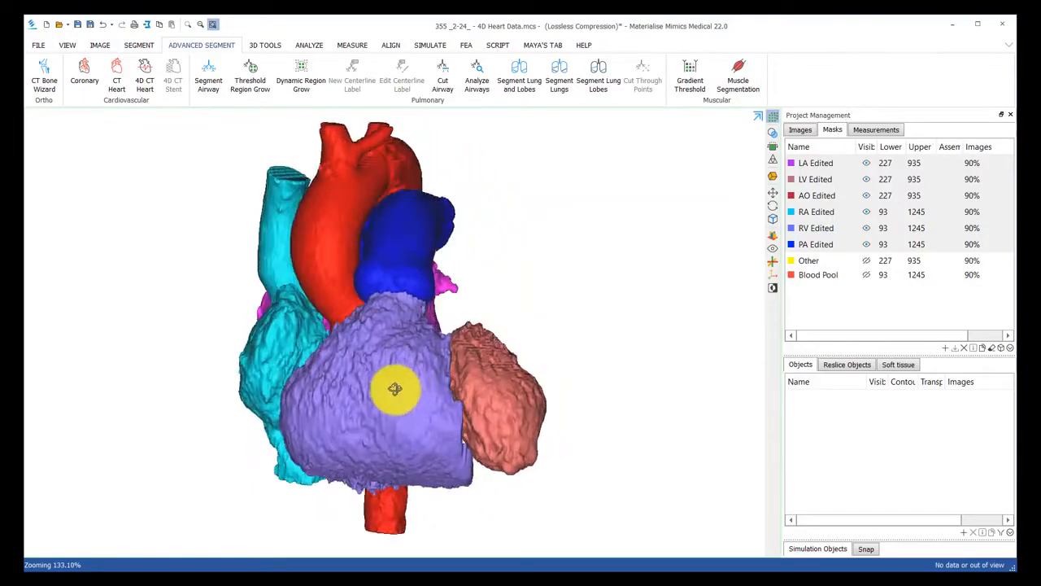
{"action": "left_click_drag", "start_coordinate": [394, 388], "coordinate": [474, 336]}
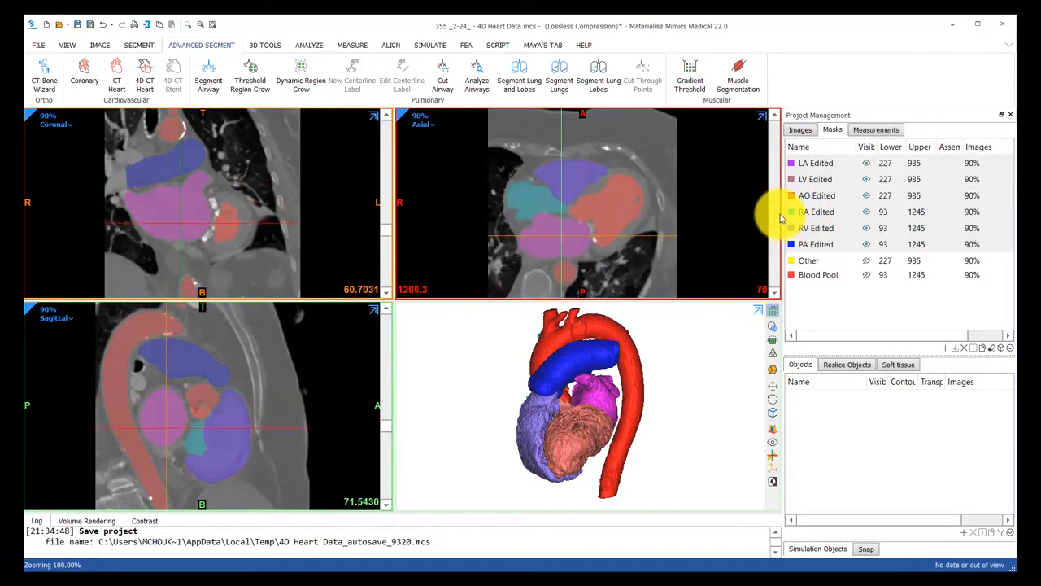
Browse the cardiac phase image list, then head to cine loop playback
{"action": "left_click", "coordinate": [799, 129]}
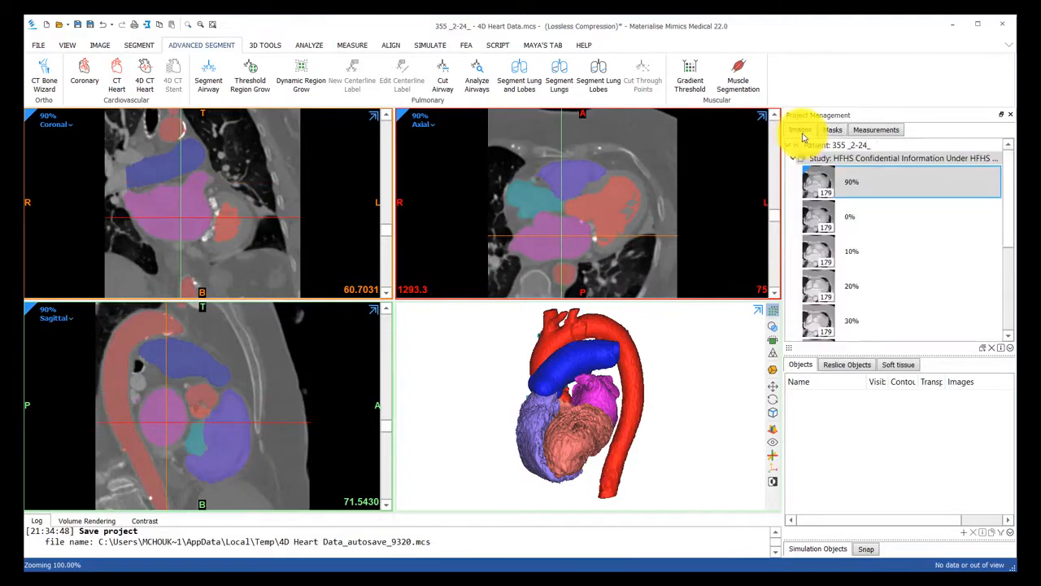
{"action": "scroll", "scroll_direction": "down", "scroll_amount": 3}
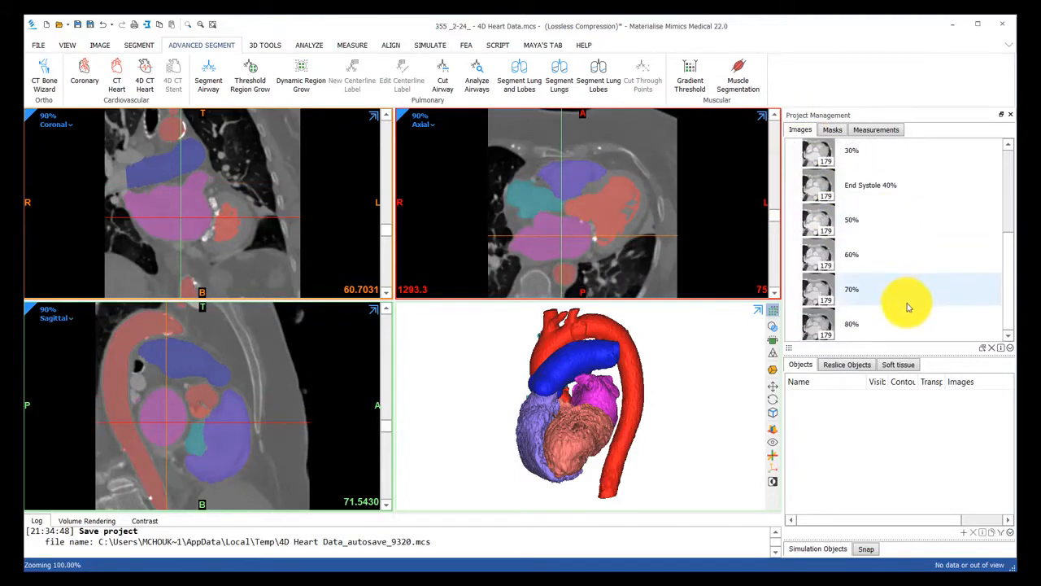
{"action": "scroll", "scroll_direction": "up", "scroll_amount": 3}
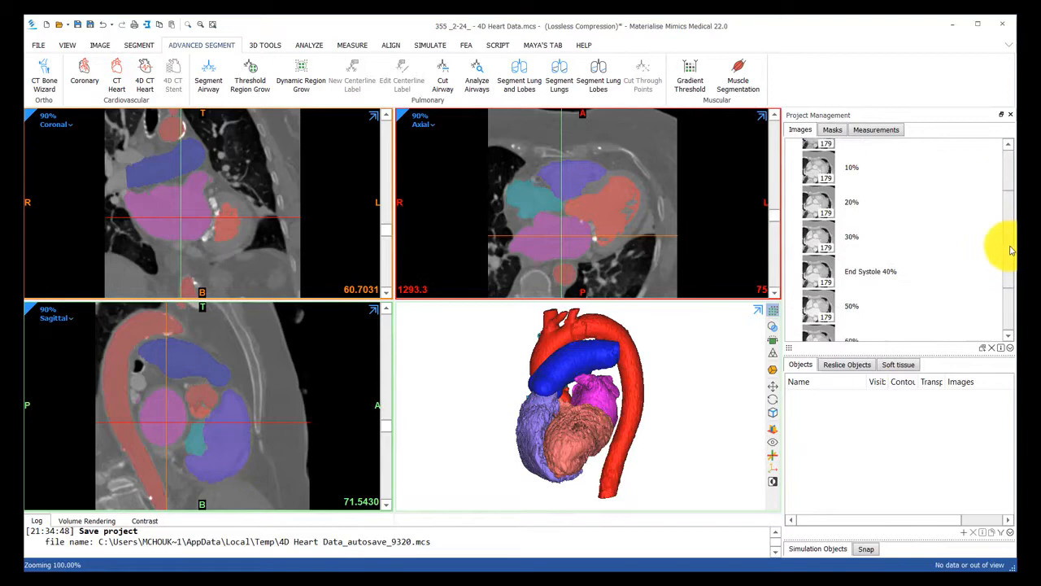
{"action": "scroll", "scroll_direction": "up", "scroll_amount": 3}
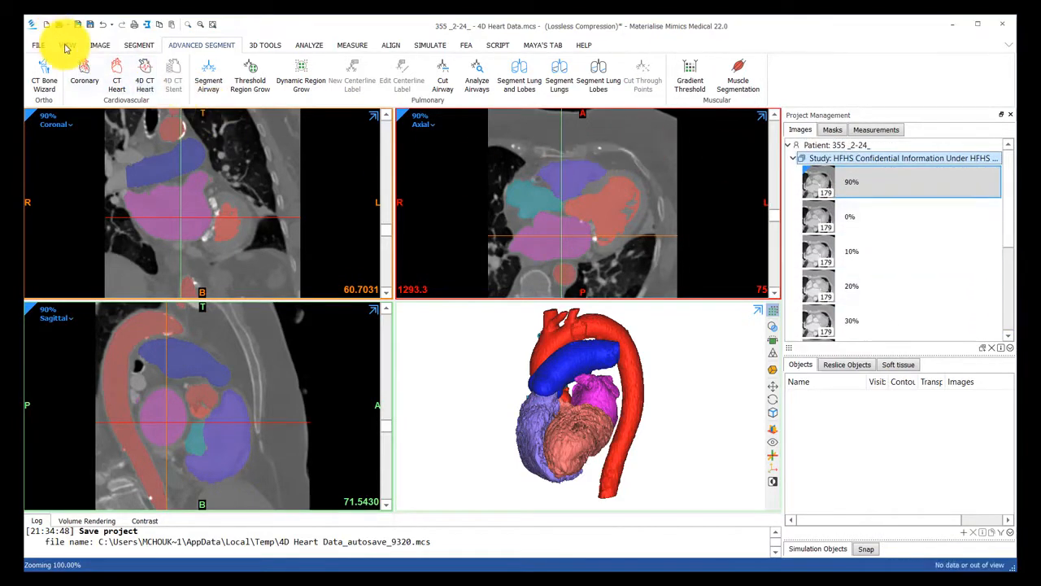
{"action": "left_click", "coordinate": [68, 45]}
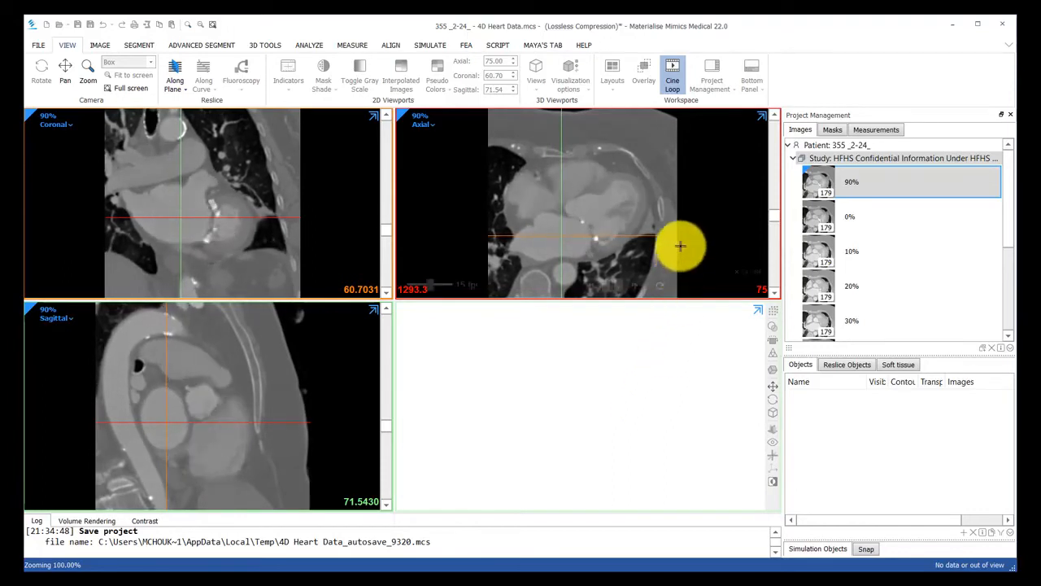
Stop the cine loop and hide all edited heart masks in the mask list
{"action": "left_click", "coordinate": [400, 84]}
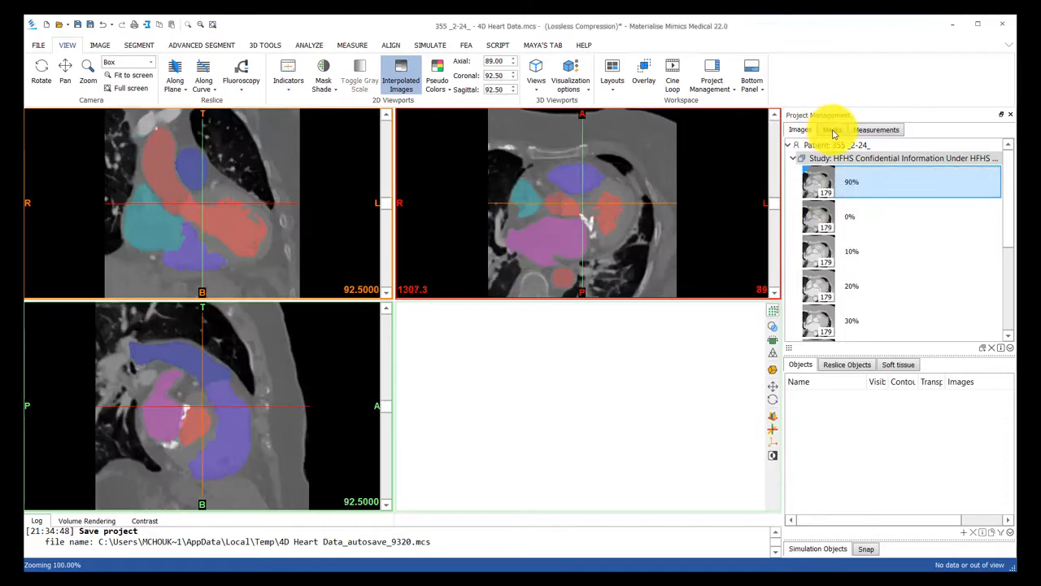
{"action": "left_click", "coordinate": [832, 130]}
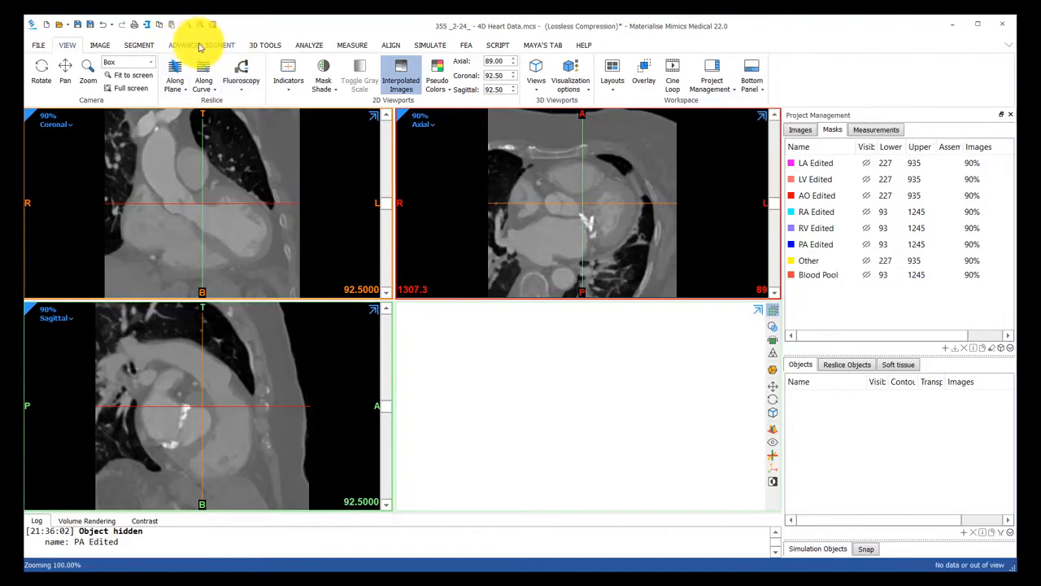
{"action": "left_click", "coordinate": [201, 45]}
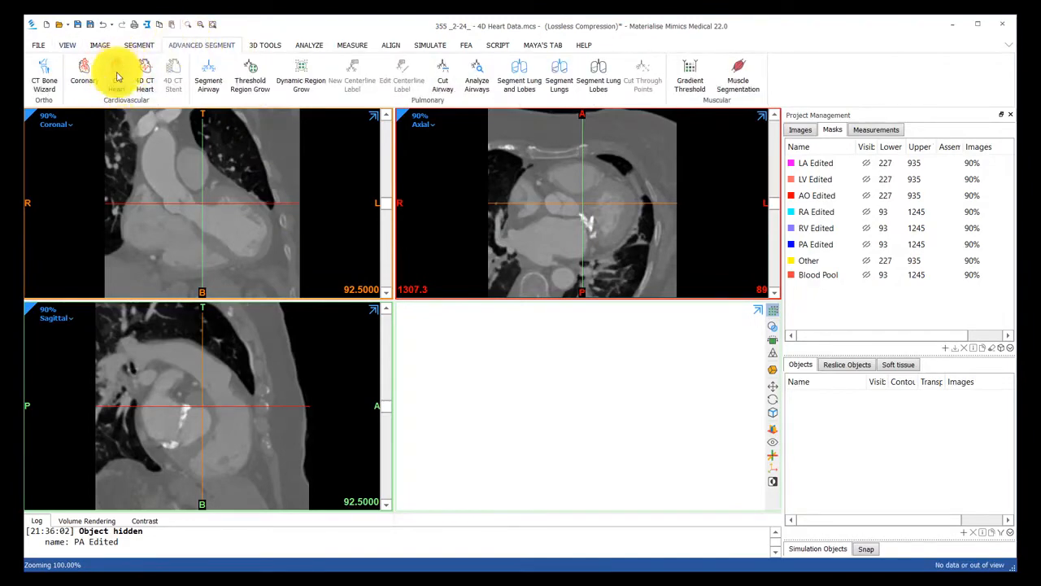
Run CT Heart automatic segmentation in Full Heart mode instead of left heart
{"action": "left_click", "coordinate": [117, 77]}
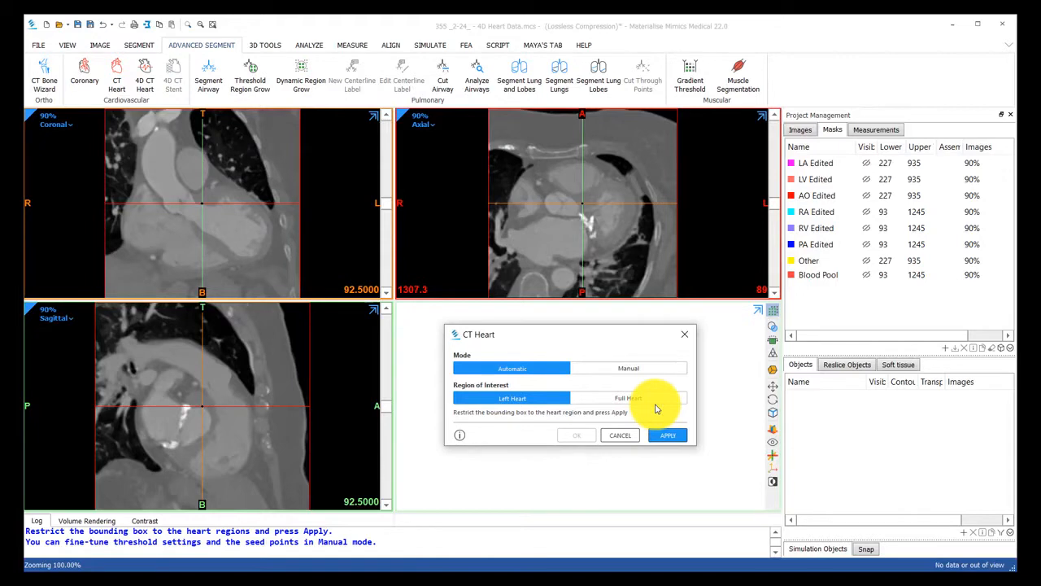
{"action": "left_click", "coordinate": [628, 398]}
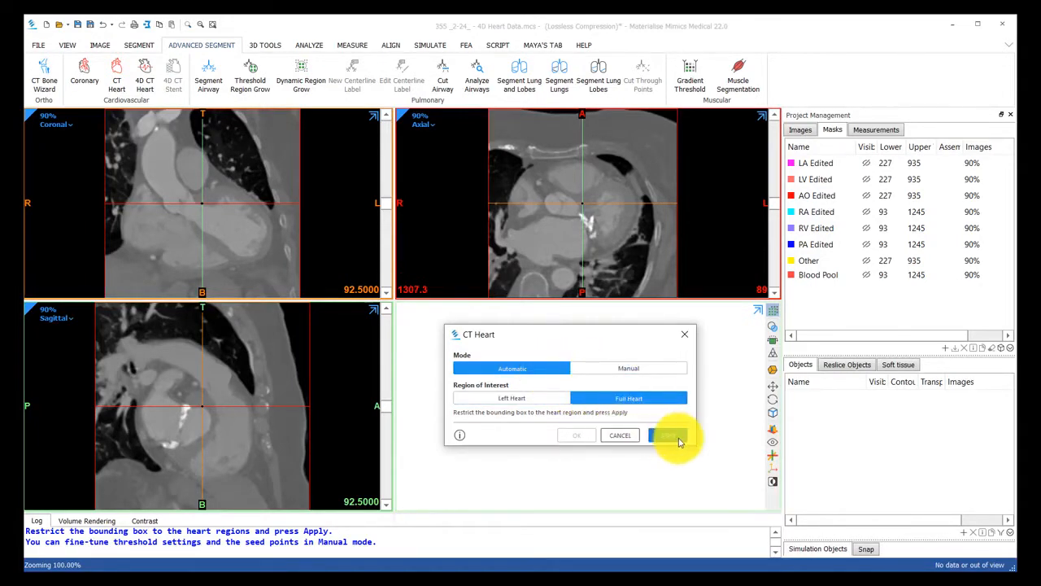
{"action": "left_click", "coordinate": [667, 435]}
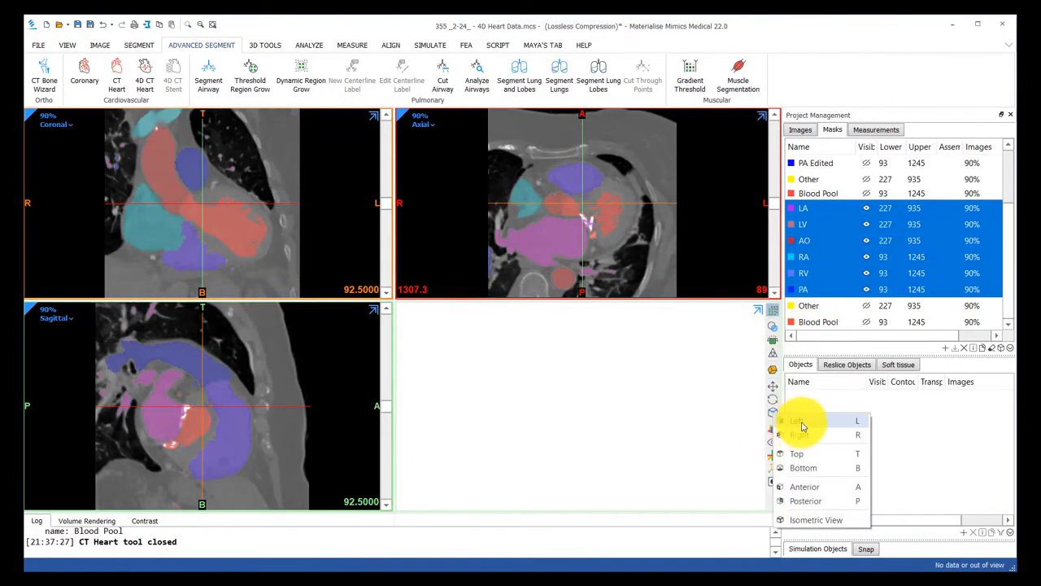
Set a standard 3D view direction and rotate the new full-heart model
{"action": "left_click", "coordinate": [798, 421]}
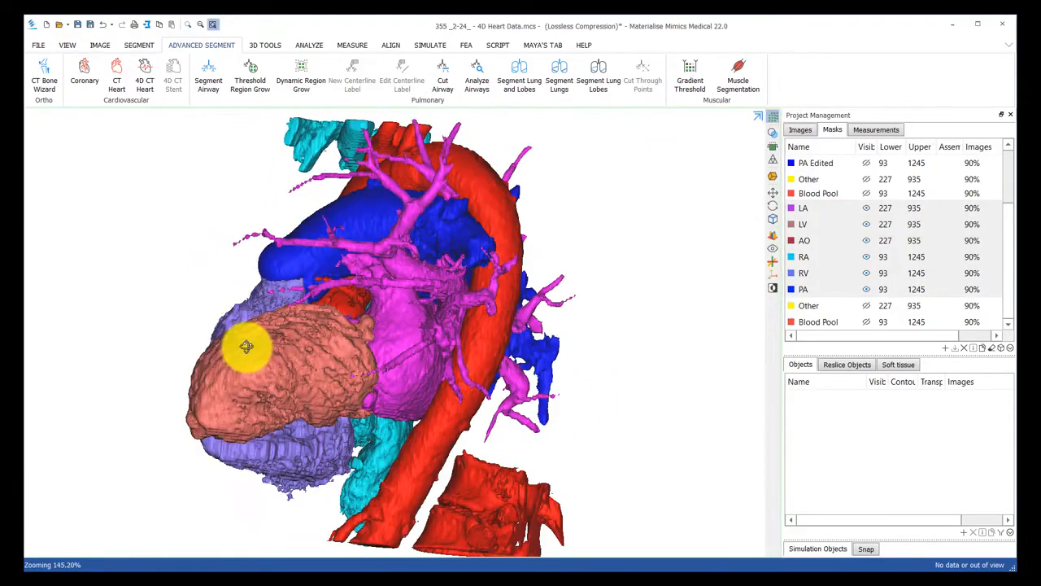
{"action": "left_click_drag", "start_coordinate": [245, 346], "coordinate": [632, 378]}
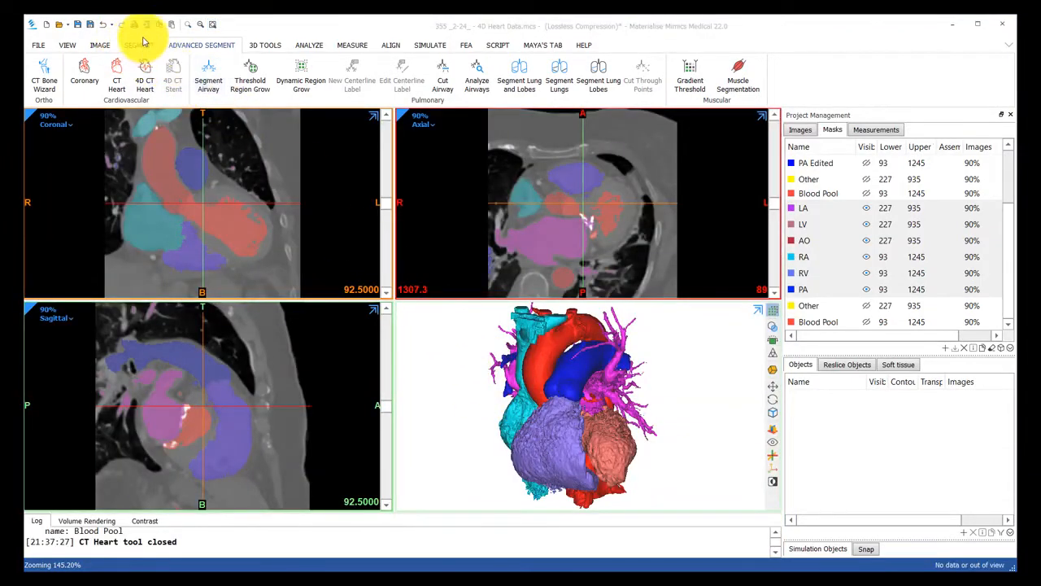
{"action": "left_click", "coordinate": [138, 44]}
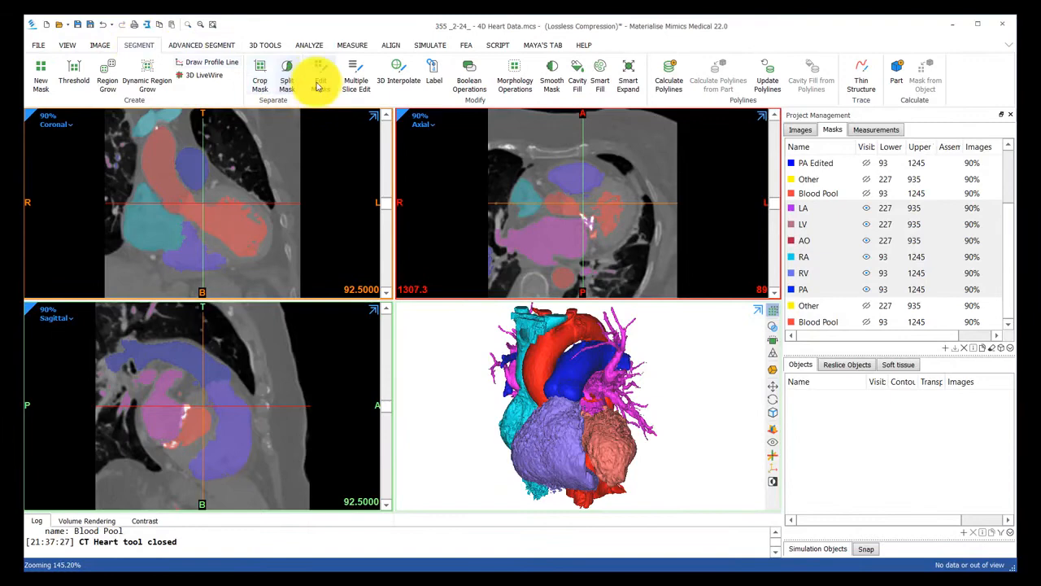
Start Edit Masks with Lasso erase and isolate the AO, LV and LA masks in 3D
{"action": "left_click", "coordinate": [320, 77]}
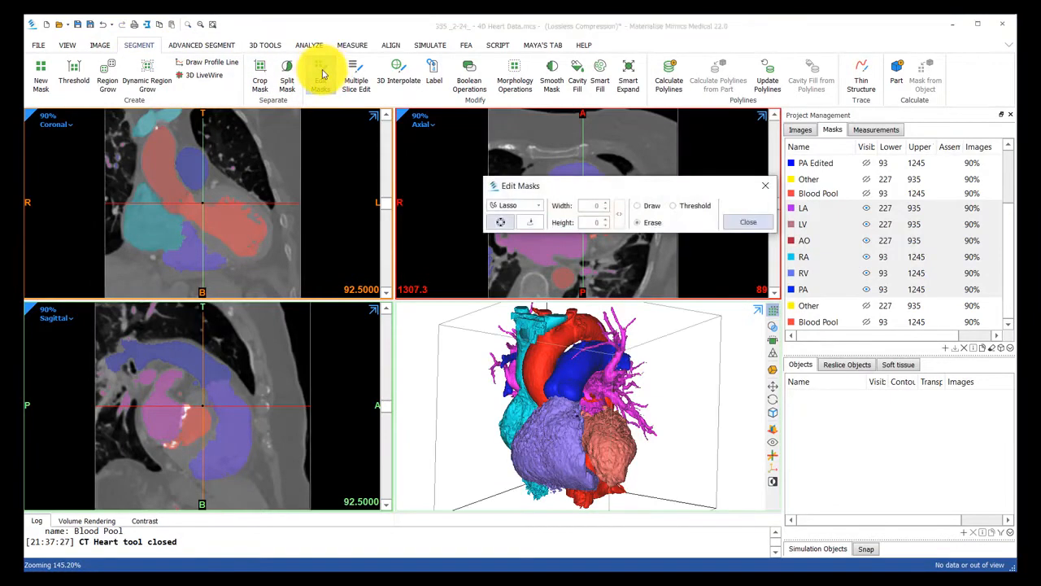
{"action": "left_click", "coordinate": [814, 257]}
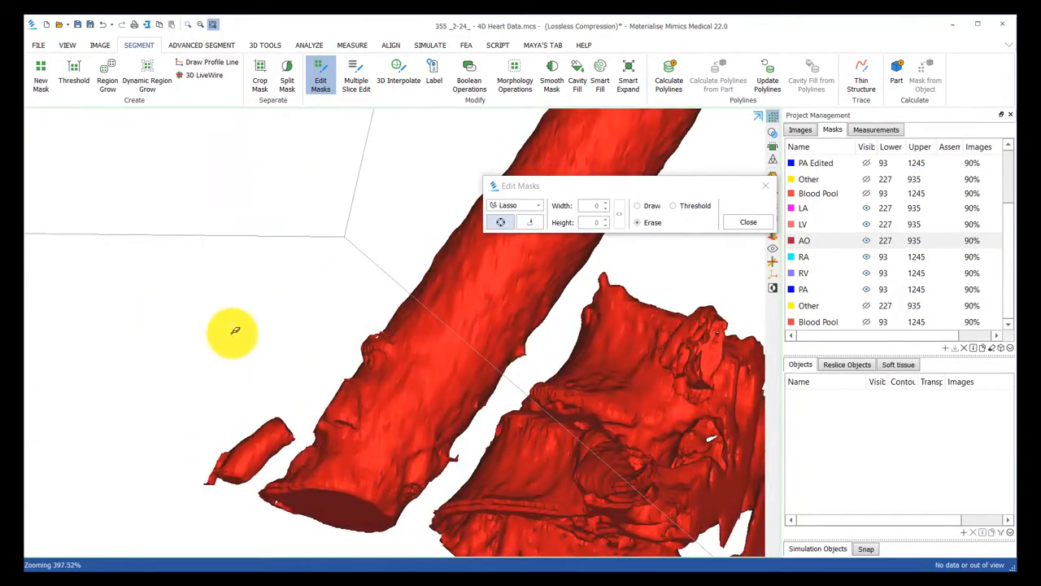
{"action": "scroll", "scroll_direction": "down", "scroll_amount": 3}
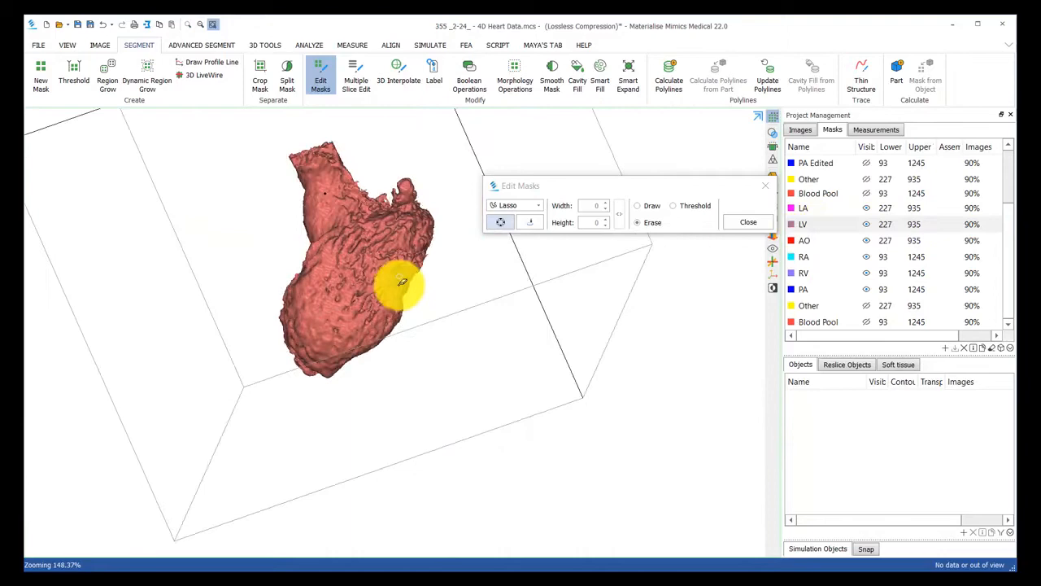
{"action": "scroll", "scroll_direction": "up", "scroll_amount": 3}
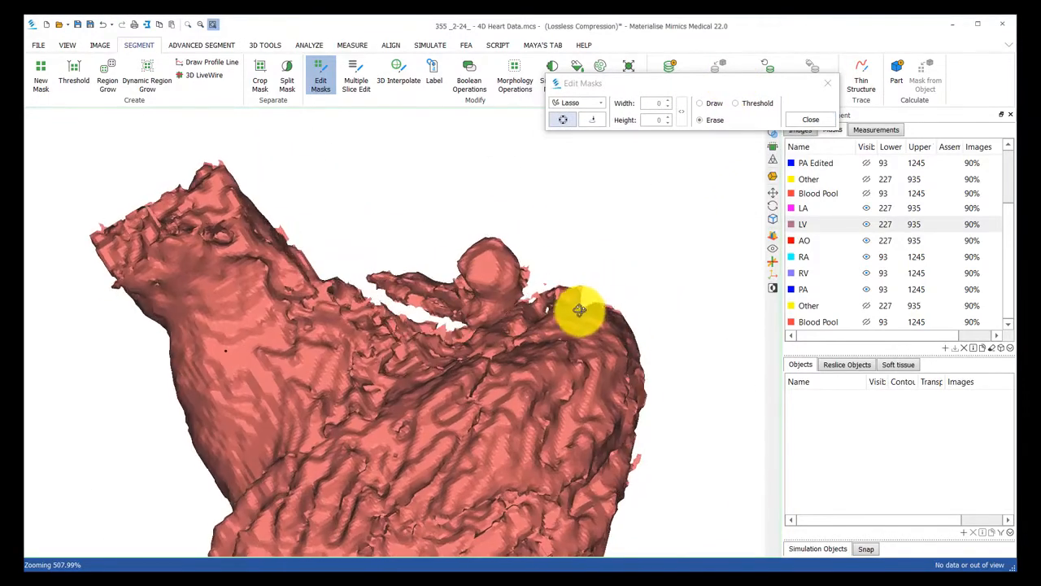
{"action": "scroll", "scroll_direction": "down", "scroll_amount": 3}
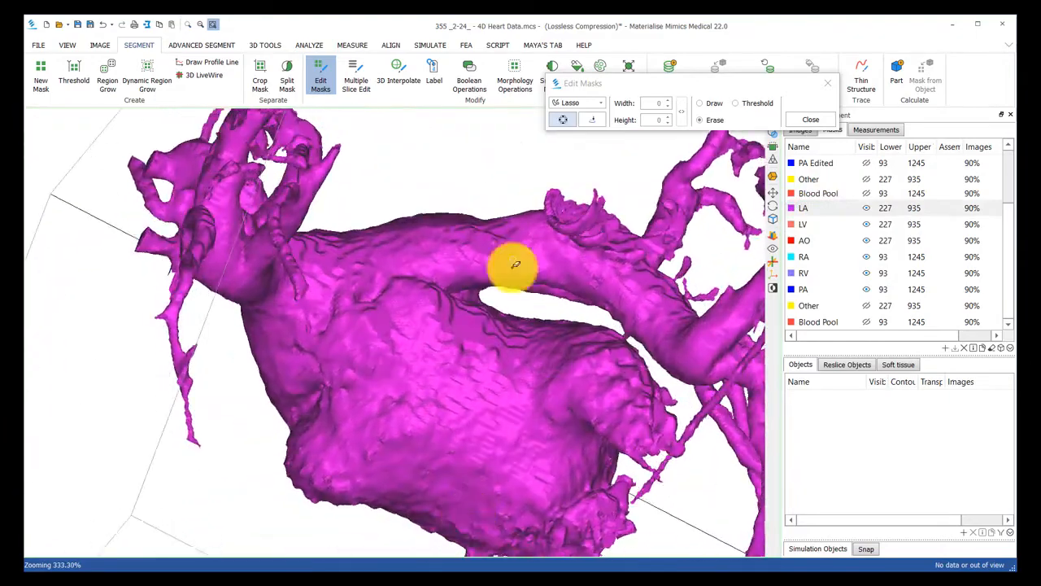
Rotate the left atrium to inspect all sides, erase stray fragments, and close the editor
{"action": "left_click_drag", "start_coordinate": [513, 264], "coordinate": [341, 191]}
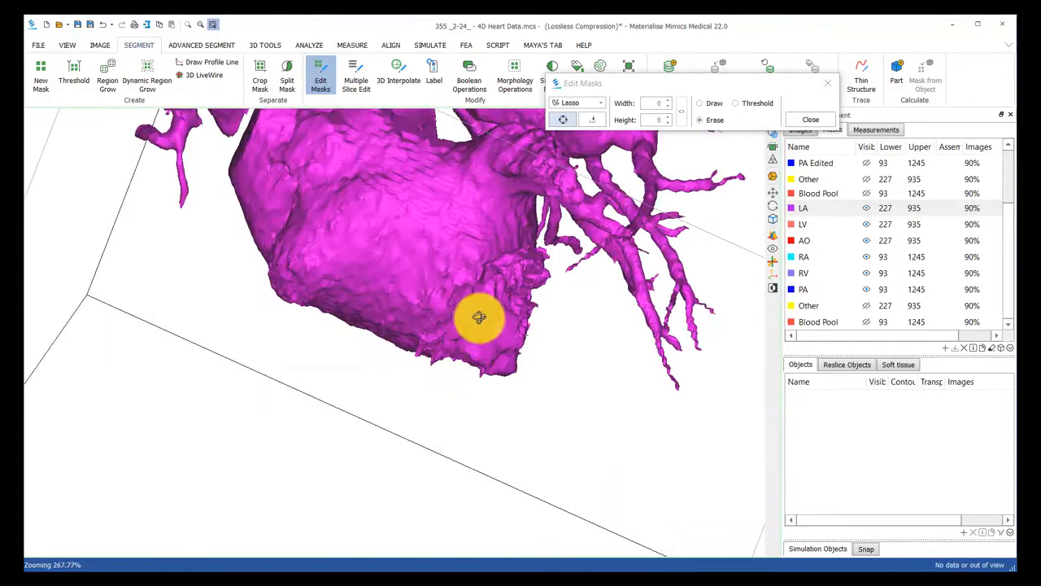
{"action": "left_click_drag", "start_coordinate": [479, 318], "coordinate": [476, 376]}
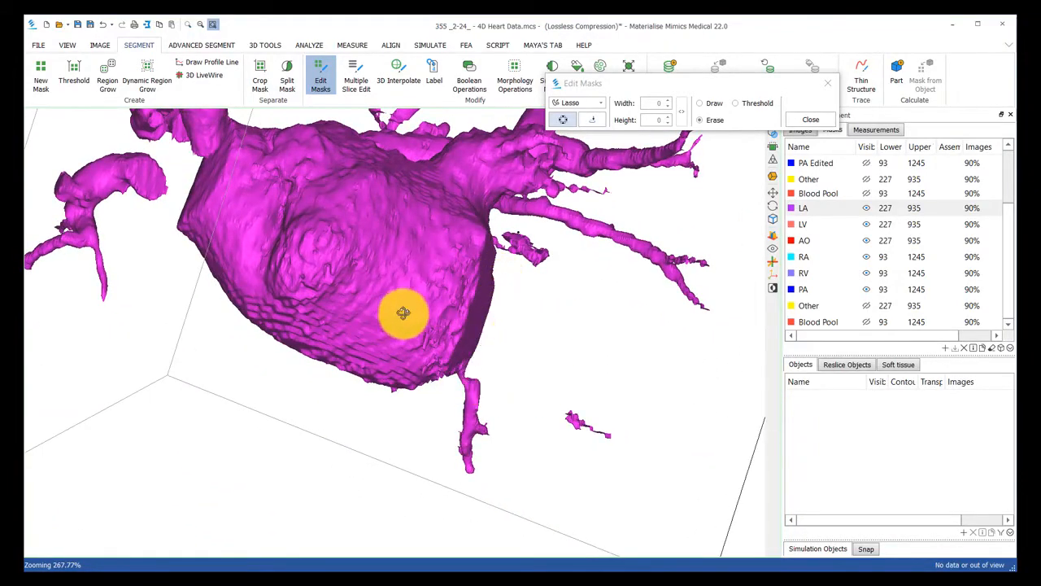
{"action": "left_click_drag", "start_coordinate": [405, 314], "coordinate": [406, 354]}
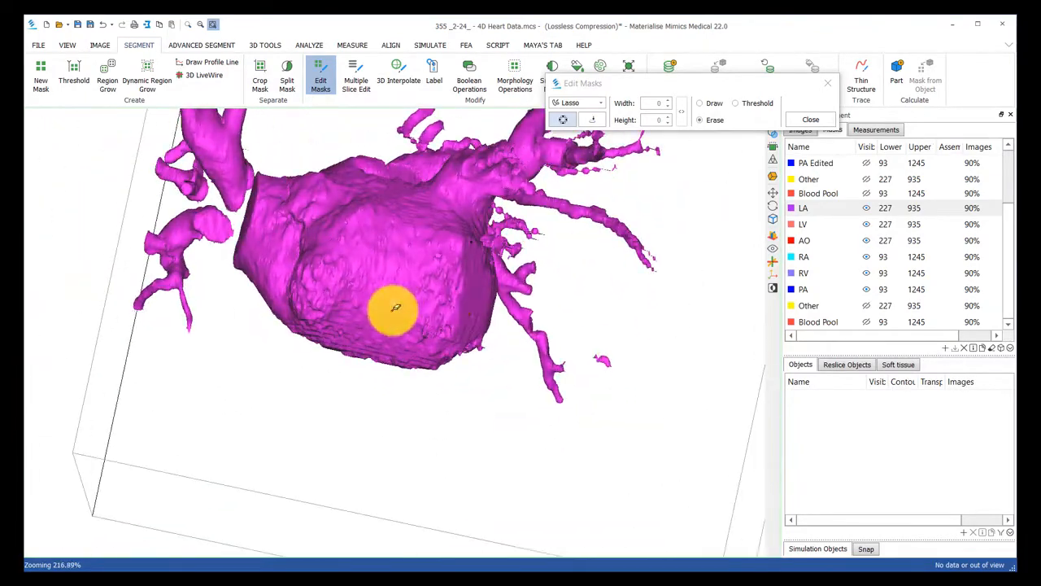
{"action": "left_click", "coordinate": [811, 120]}
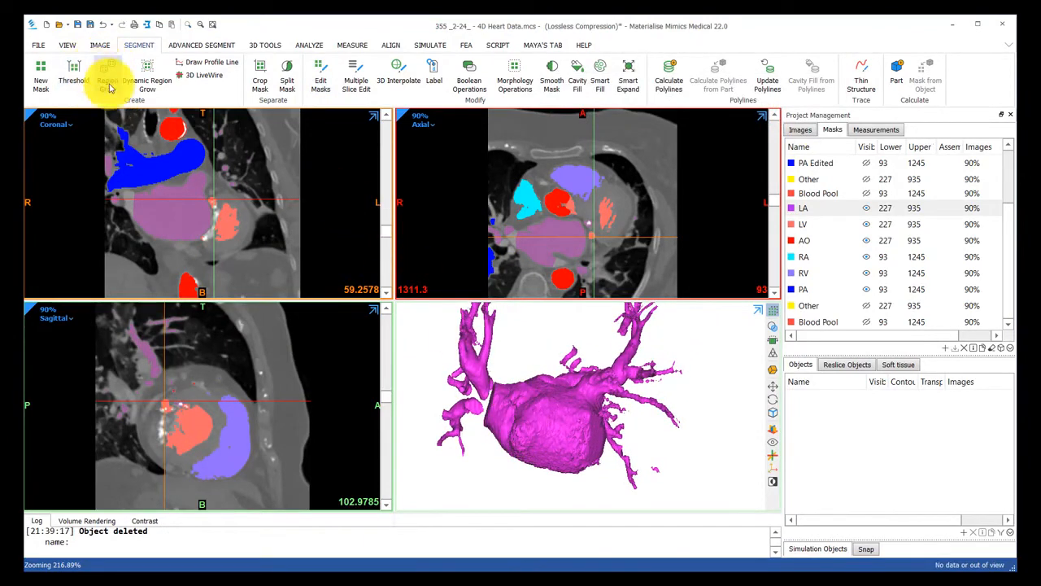
Region-grow LV into LV and AO into AO, keeping only connected regions
{"action": "left_click", "coordinate": [110, 79]}
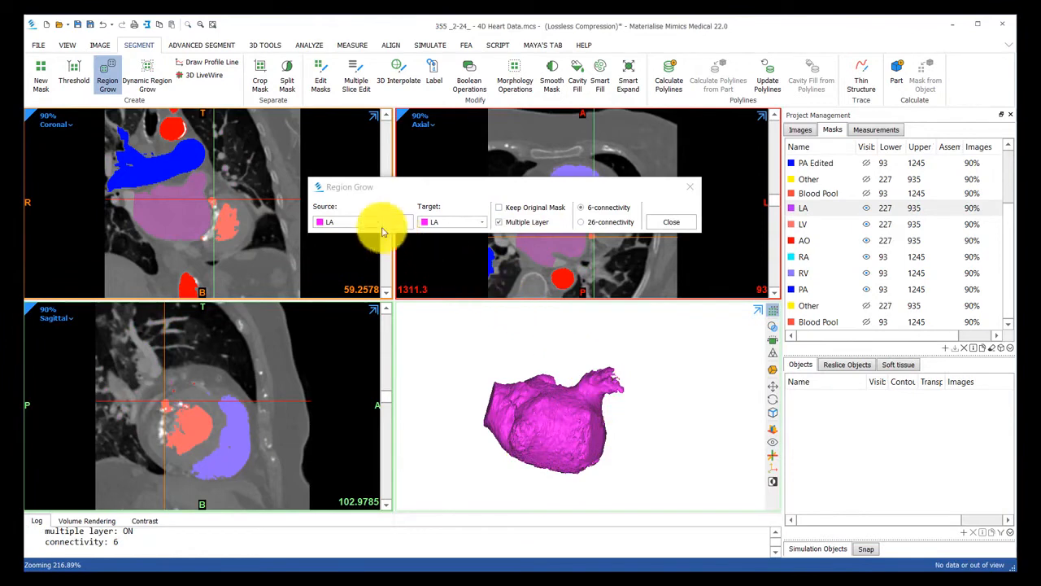
{"action": "left_click", "coordinate": [345, 221]}
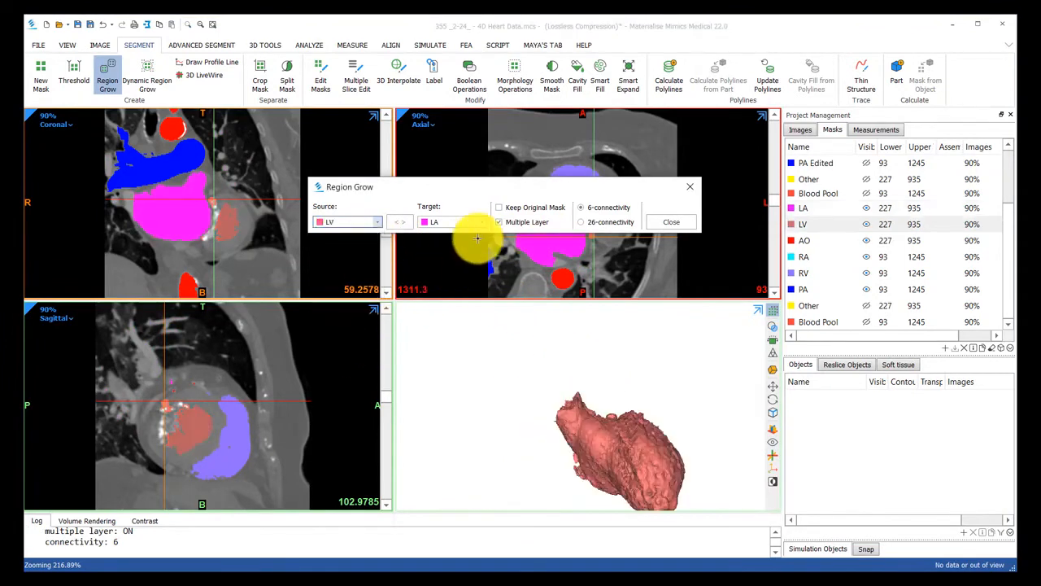
{"action": "left_click", "coordinate": [433, 221]}
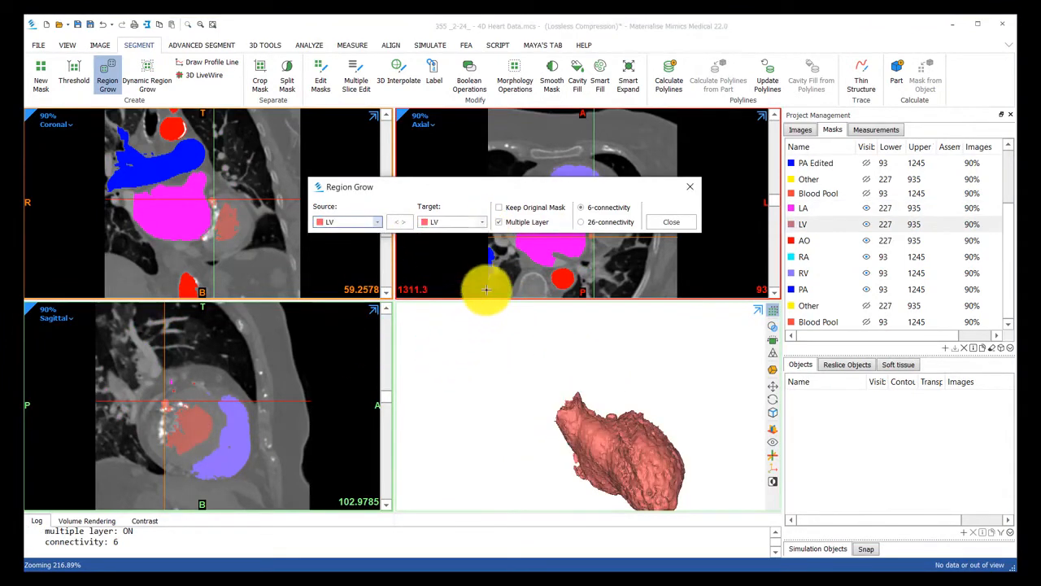
{"action": "mouse_move", "coordinate": [363, 218]}
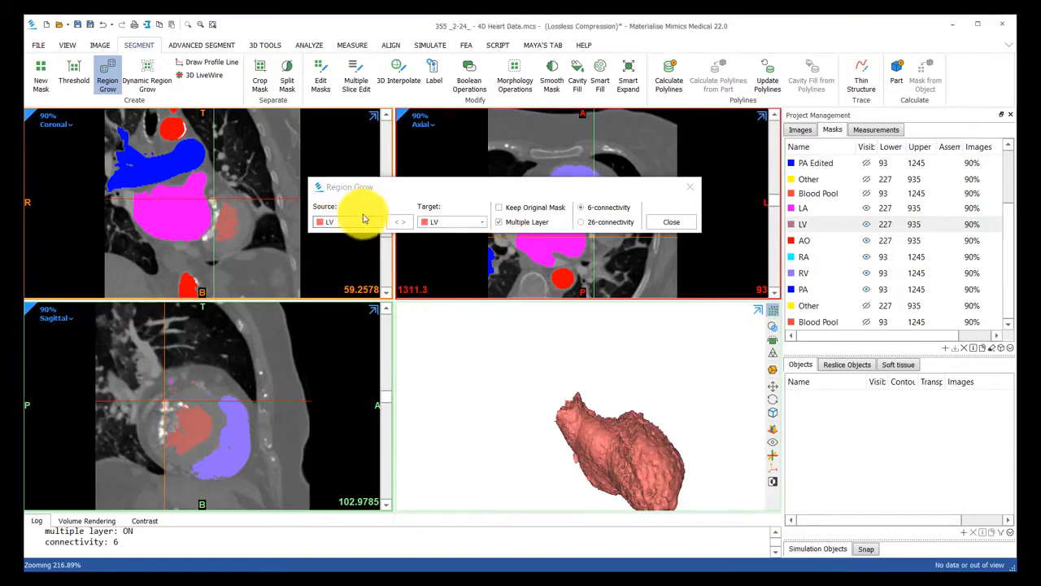
{"action": "left_click", "coordinate": [376, 222]}
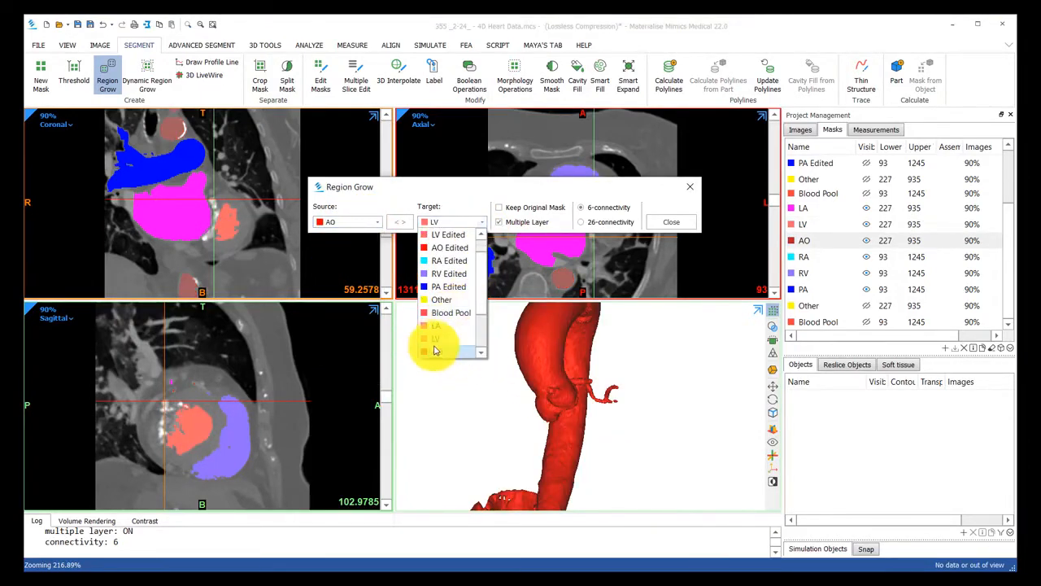
{"action": "left_click", "coordinate": [435, 338]}
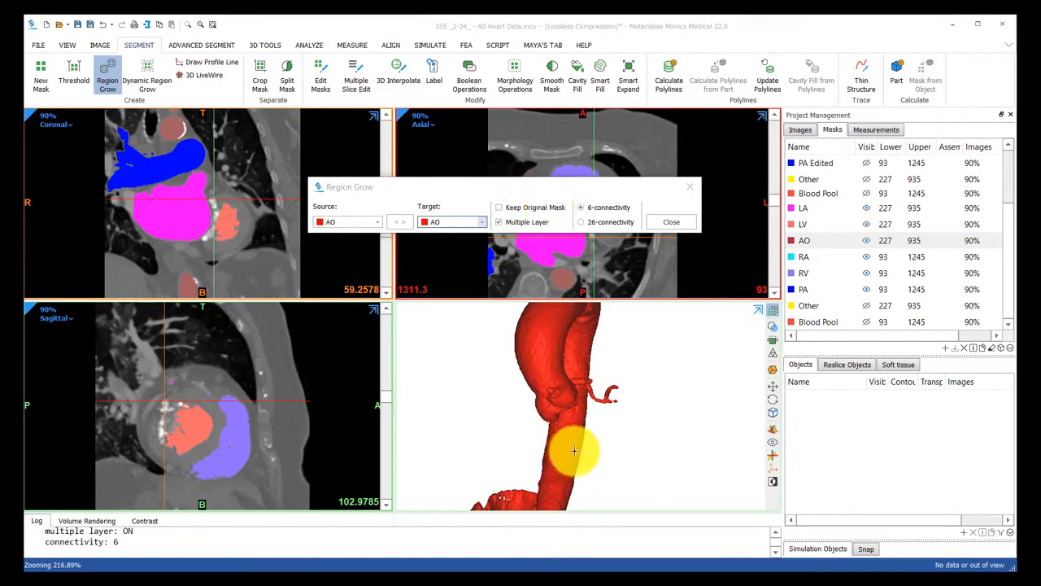
{"action": "left_click", "coordinate": [671, 221]}
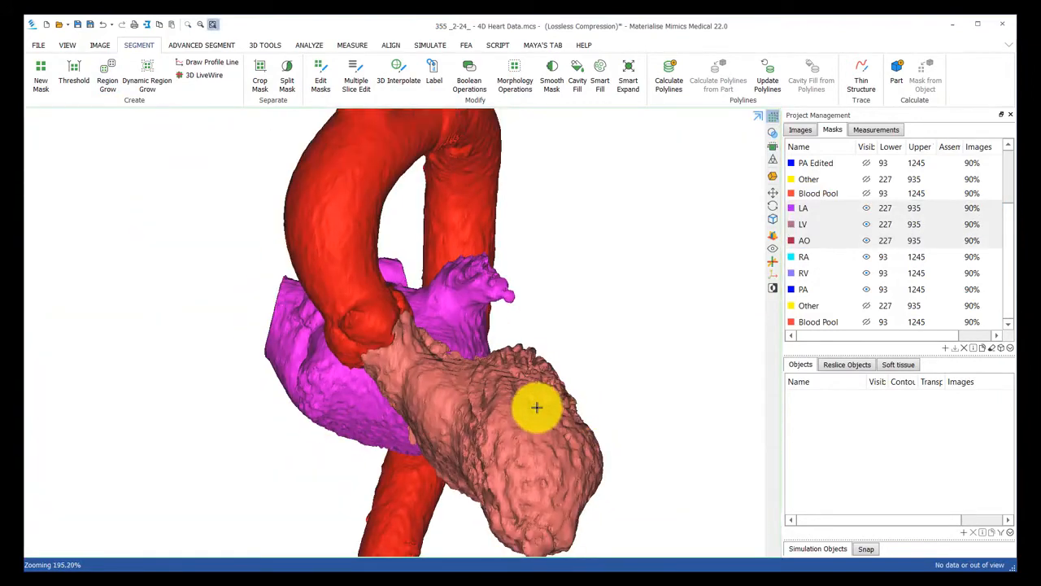
Restore the four-view layout and bring up the Advanced Segment tools
{"action": "scroll", "scroll_direction": "down", "scroll_amount": 3}
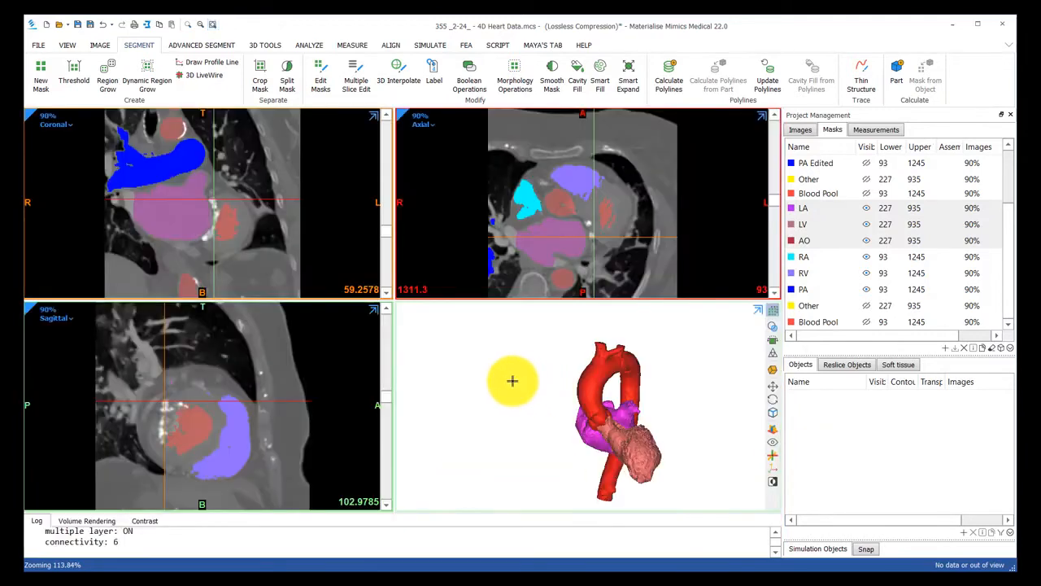
{"action": "mouse_move", "coordinate": [641, 399]}
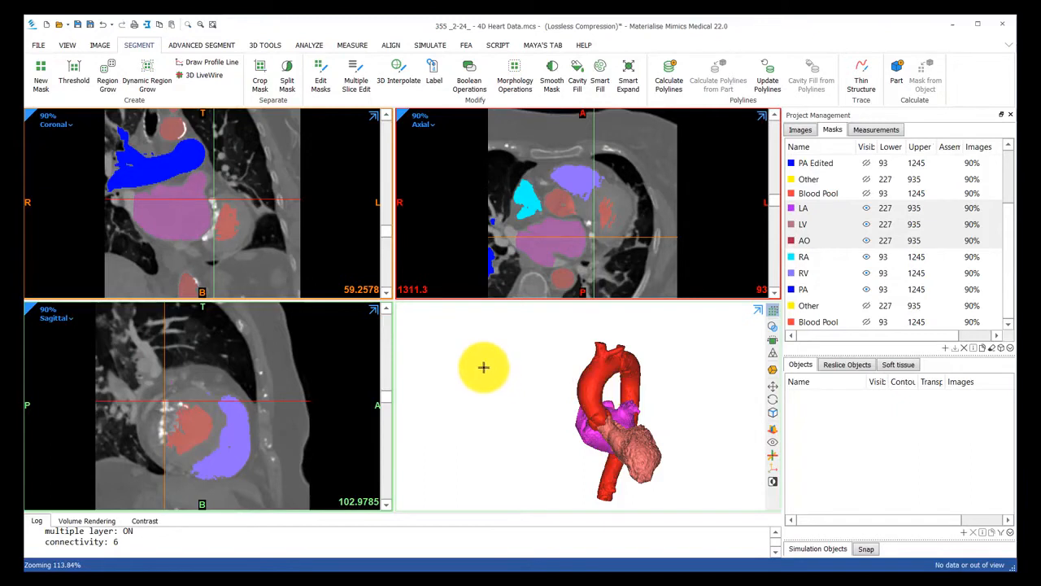
{"action": "left_click", "coordinate": [201, 45]}
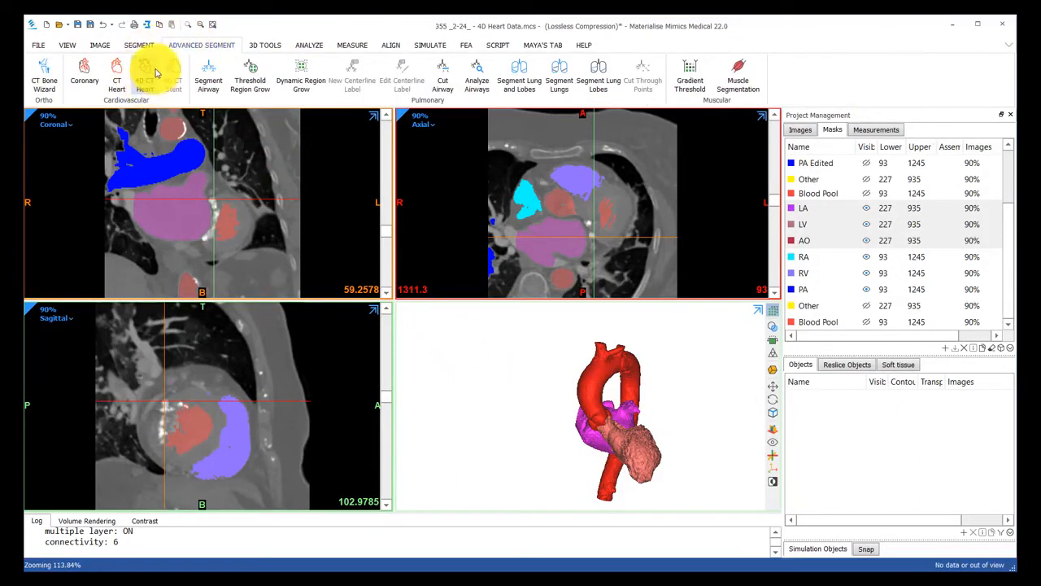
Run 4D CT Heart with Blood Pool threshold and LA, LV, AO initial masks
{"action": "left_click", "coordinate": [144, 77]}
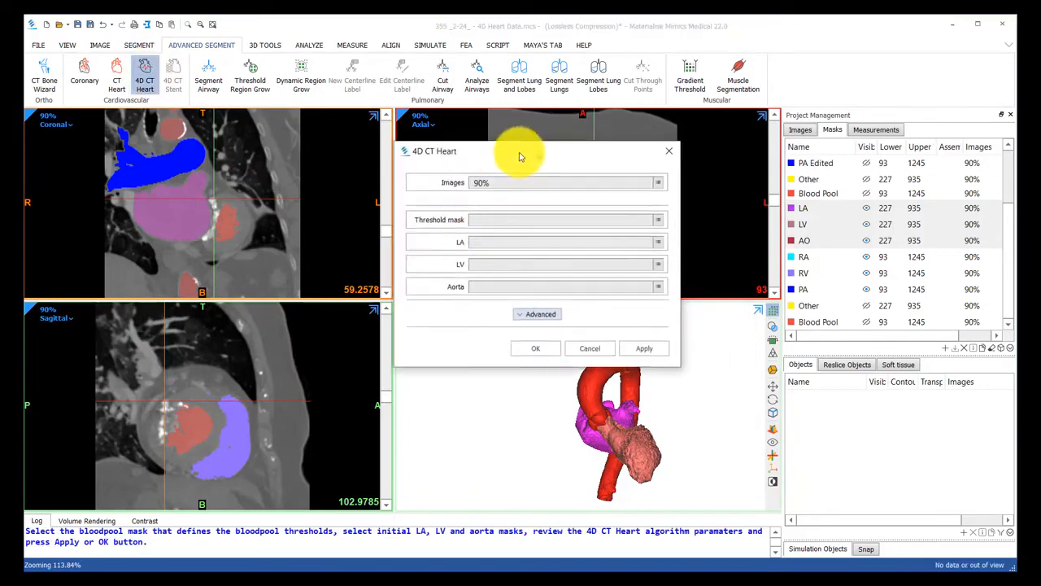
{"action": "left_click_drag", "start_coordinate": [521, 151], "coordinate": [435, 153]}
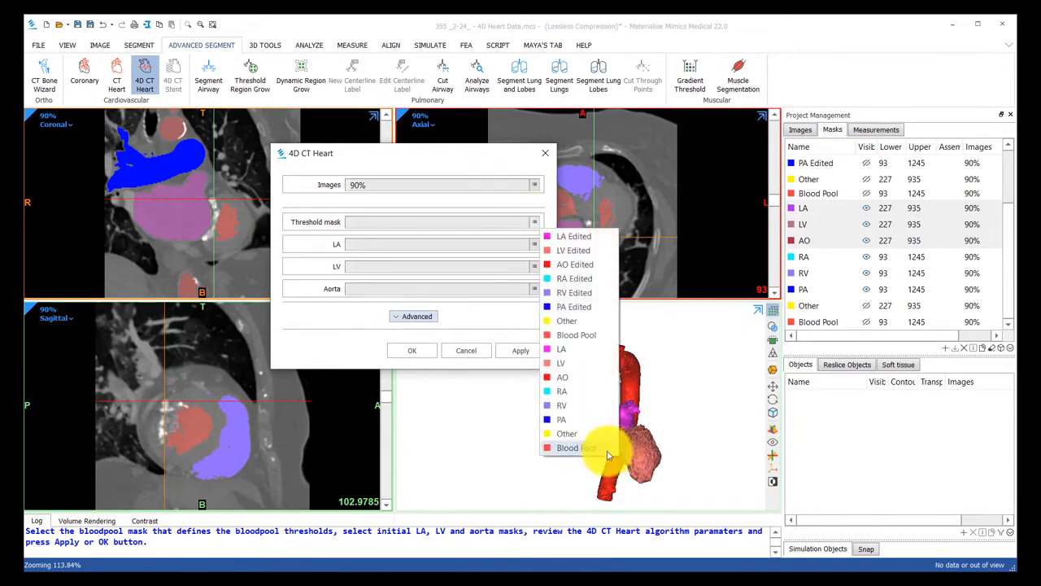
{"action": "left_click", "coordinate": [576, 447]}
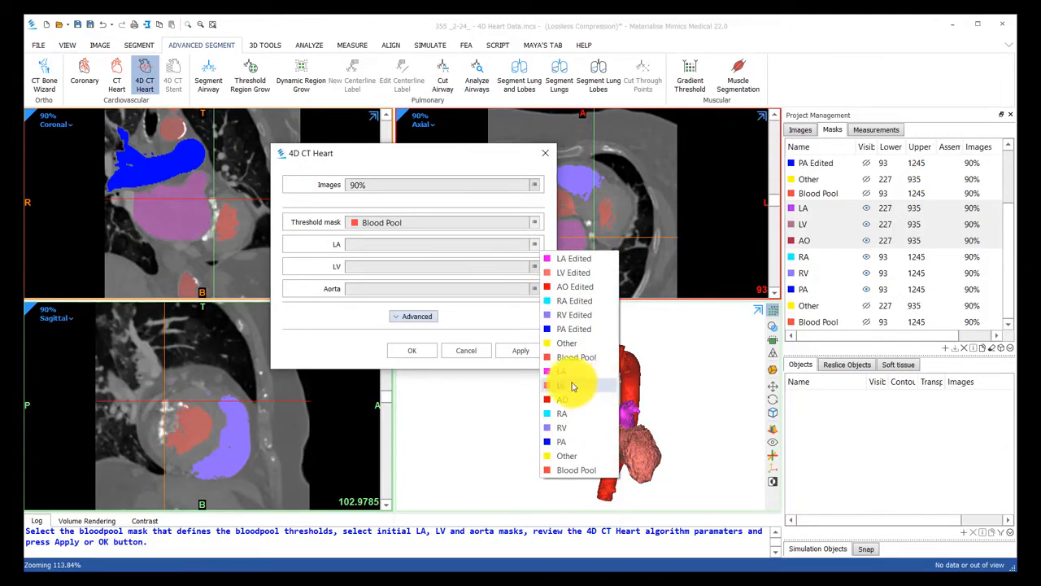
{"action": "left_click", "coordinate": [561, 371]}
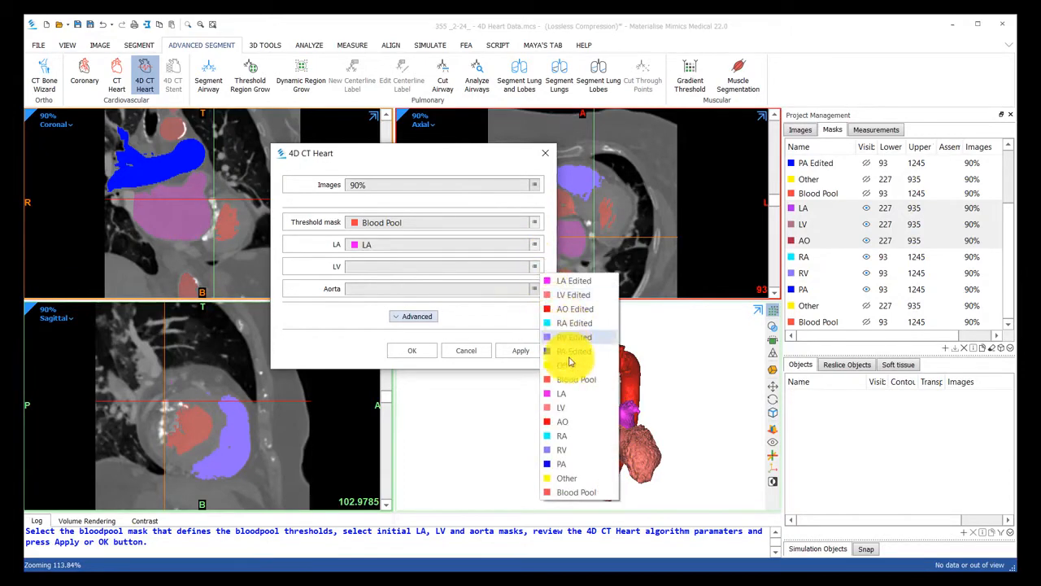
{"action": "left_click", "coordinate": [561, 407]}
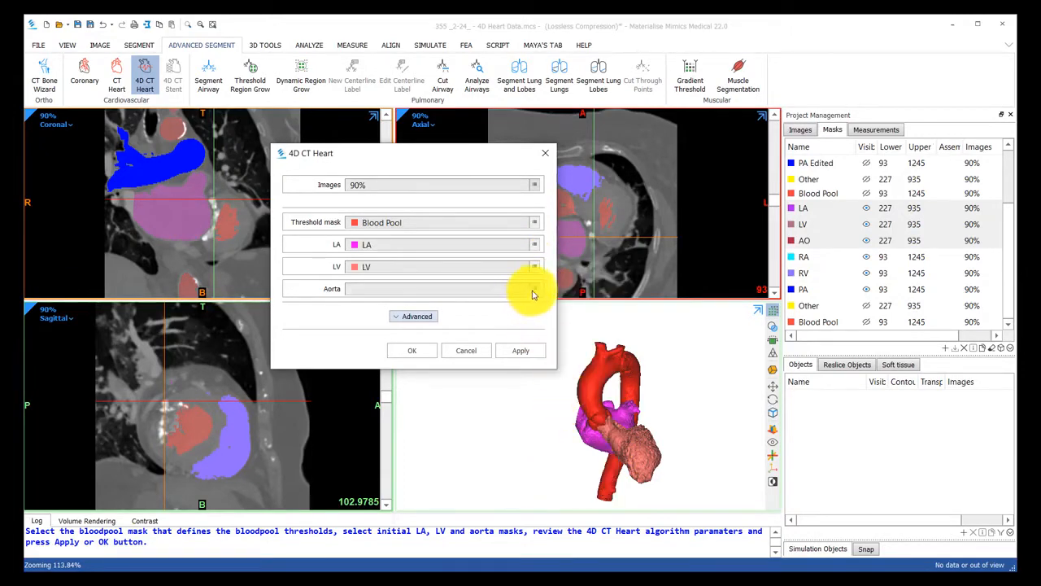
{"action": "left_click", "coordinate": [535, 288]}
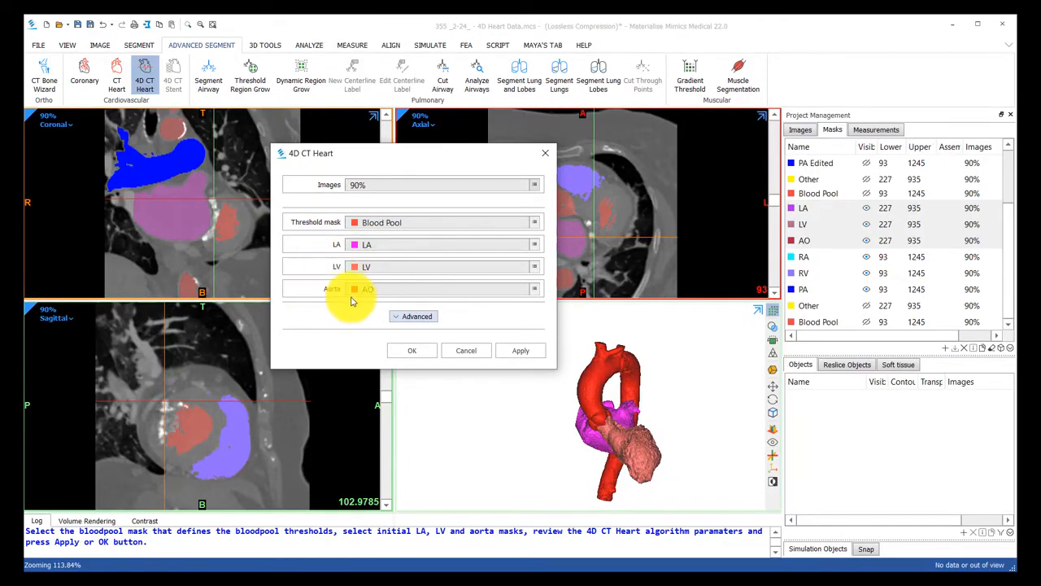
{"action": "left_click", "coordinate": [519, 350]}
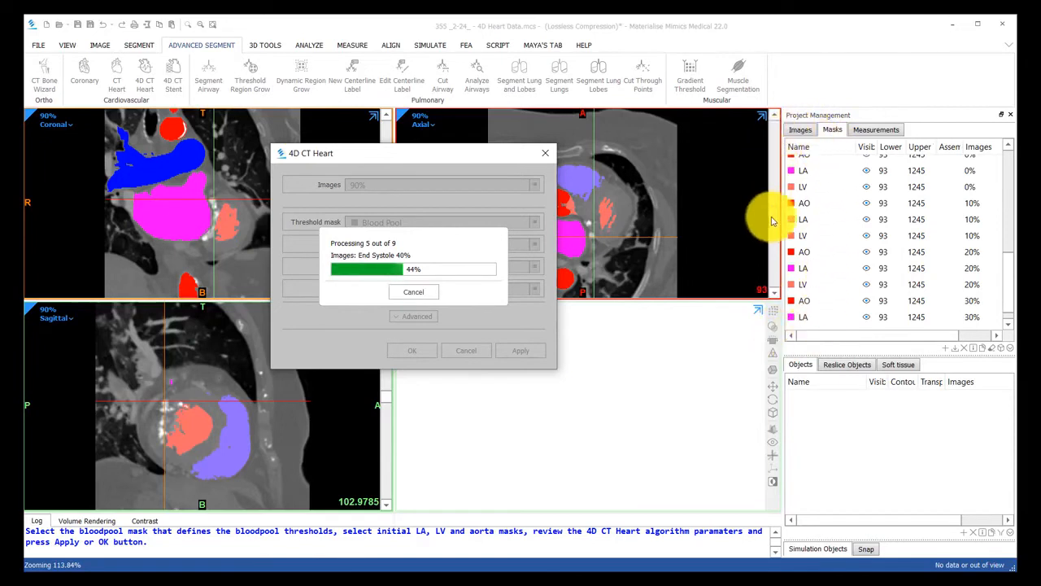
{"action": "mouse_move", "coordinate": [819, 329]}
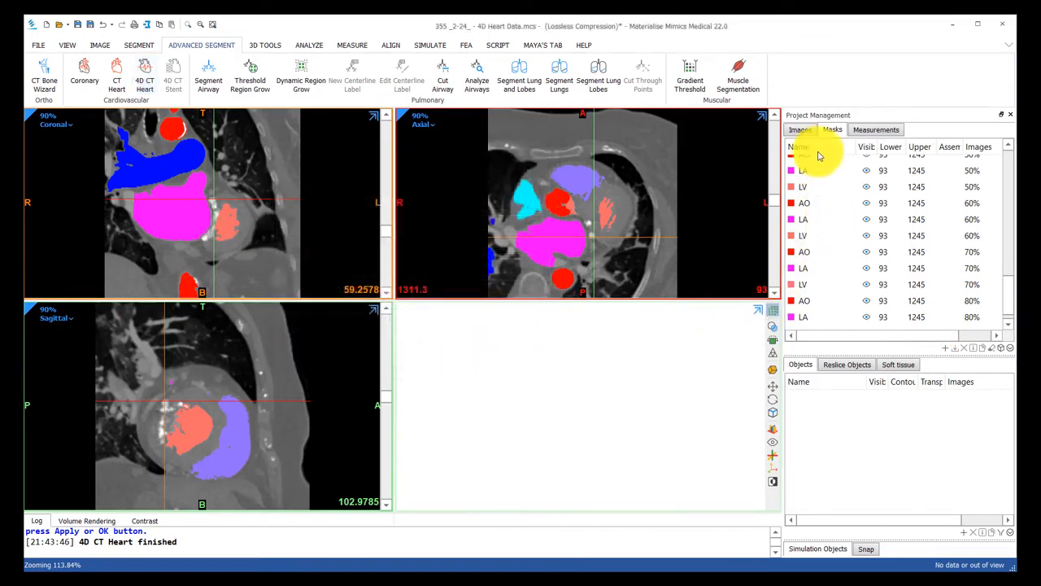
Scroll the cardiac phase image list to the 50% phase image set
{"action": "left_click", "coordinate": [800, 129]}
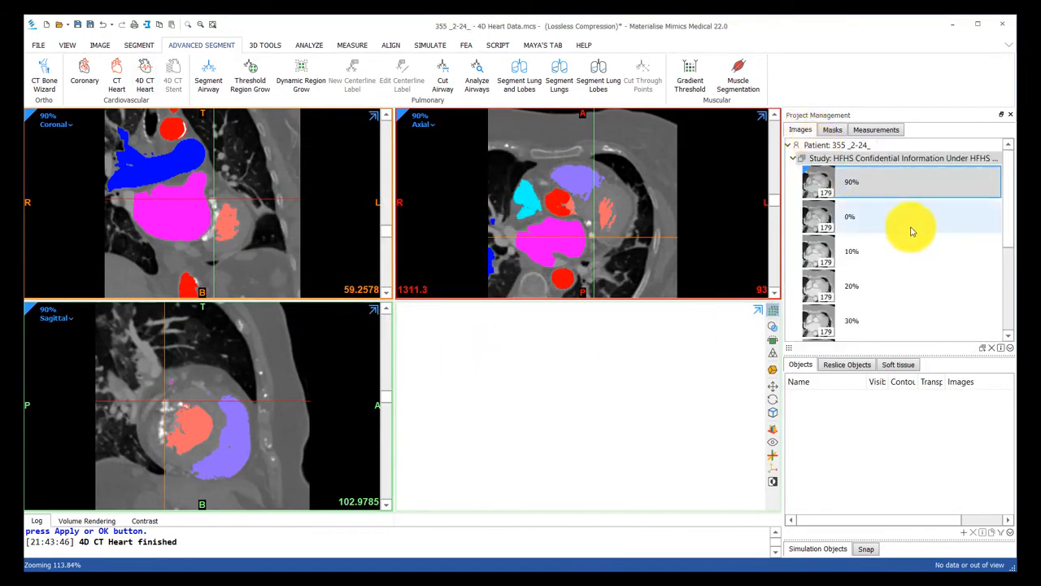
{"action": "scroll", "scroll_direction": "down", "scroll_amount": 3}
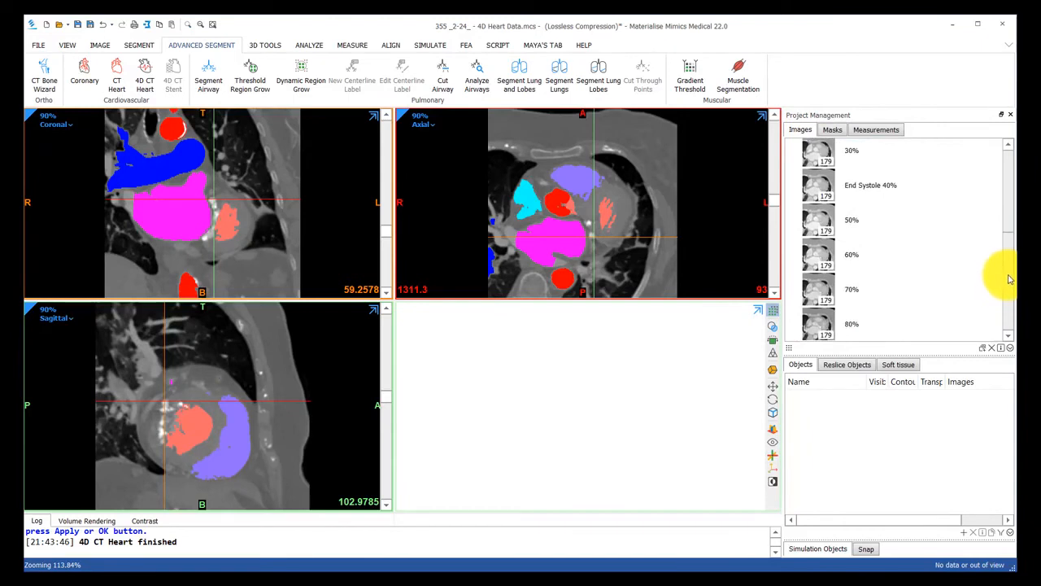
{"action": "scroll", "scroll_direction": "up", "scroll_amount": 3}
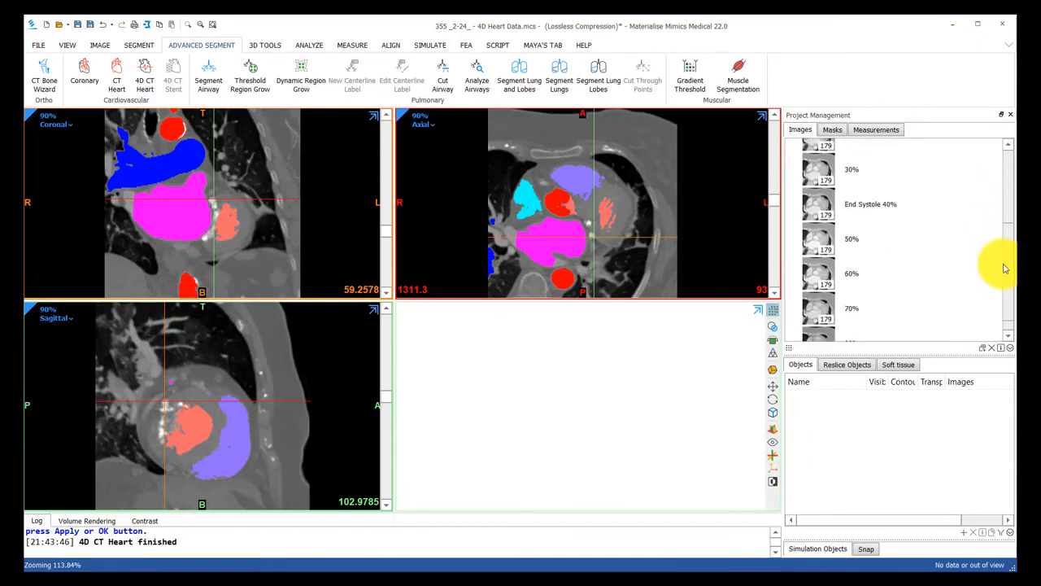
{"action": "scroll", "scroll_direction": "down", "scroll_amount": 3}
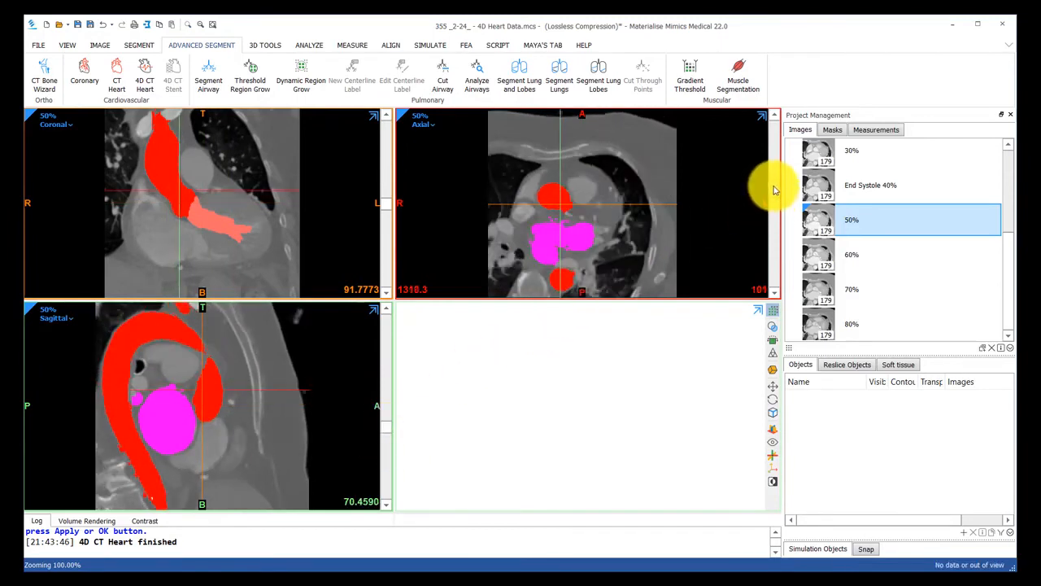
Select the AO 50%, LA 50% and LV 50% masks together for full-screen 3D display
{"action": "left_click", "coordinate": [833, 130]}
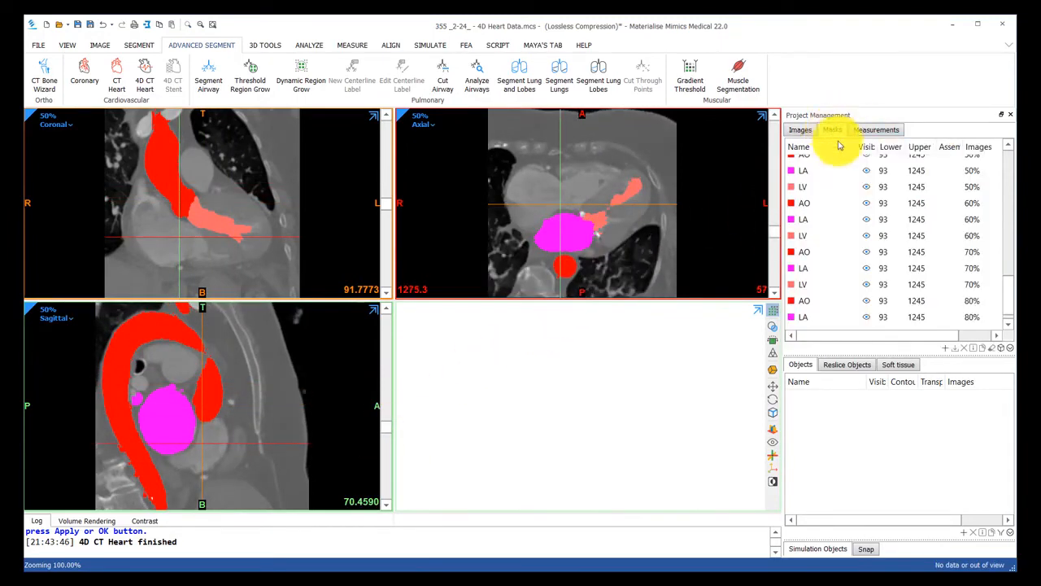
{"action": "left_click", "coordinate": [822, 170]}
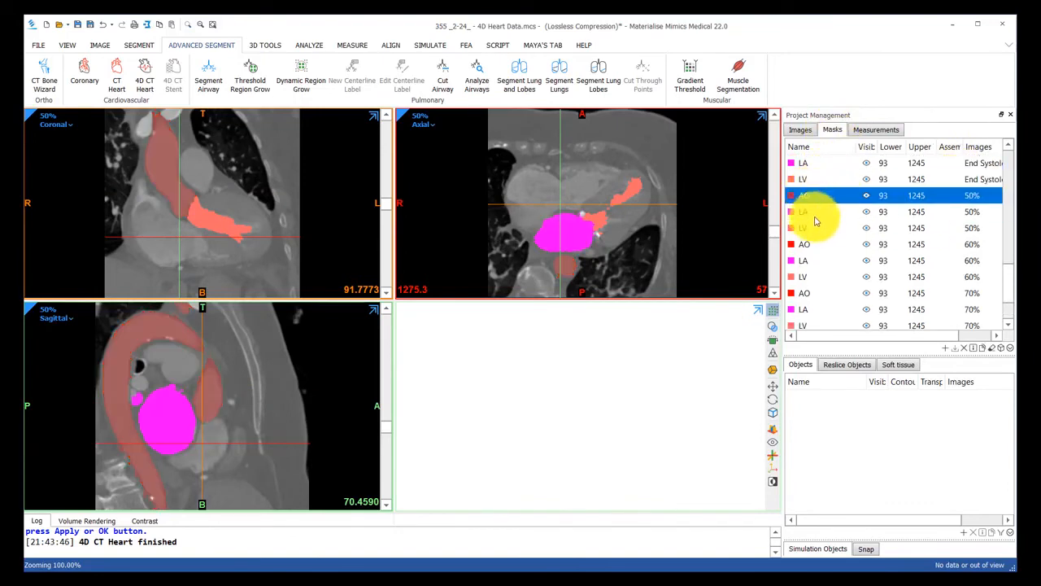
{"action": "left_click", "coordinate": [803, 227]}
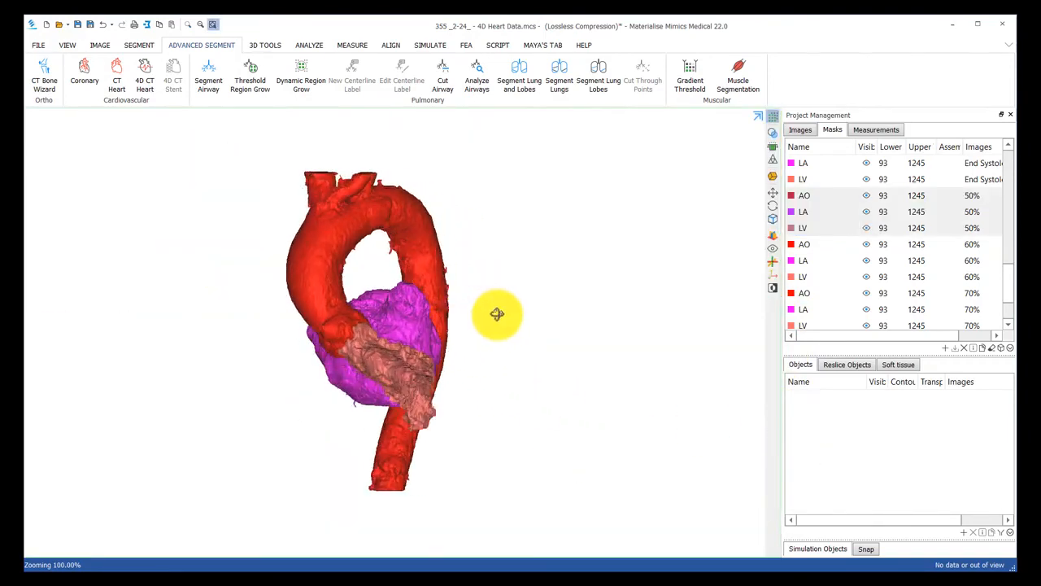
Orbit the 50% heart model to view other sides, including the aortic arch
{"action": "left_click_drag", "start_coordinate": [496, 314], "coordinate": [396, 348]}
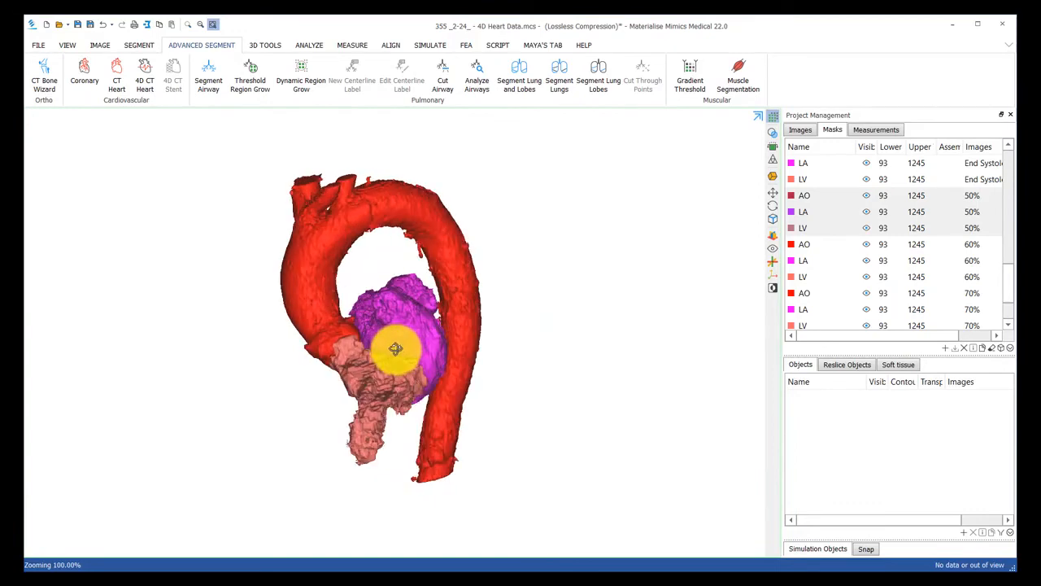
{"action": "left_click_drag", "start_coordinate": [394, 350], "coordinate": [535, 399]}
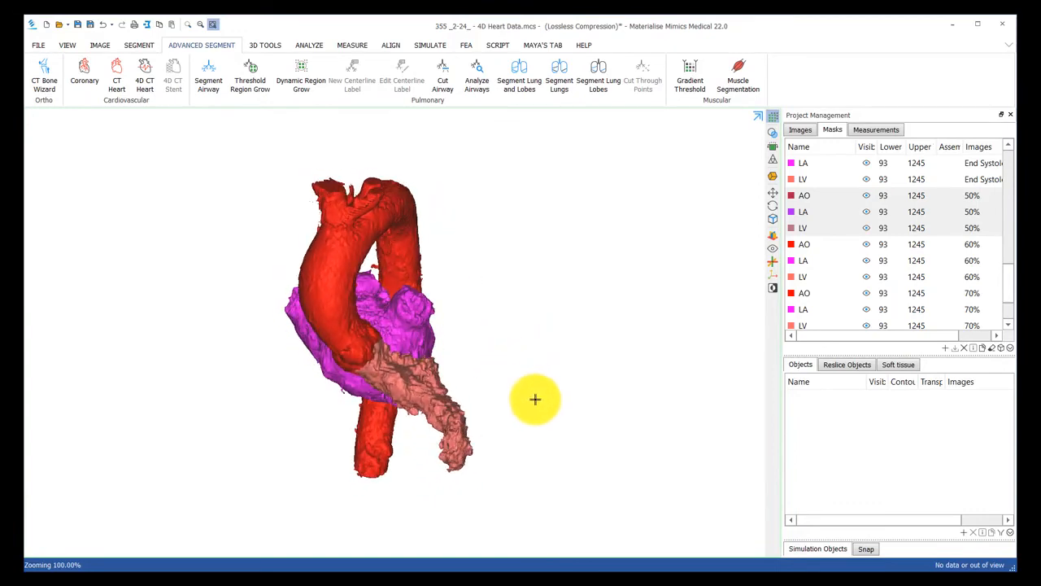
{"action": "mouse_move", "coordinate": [365, 304]}
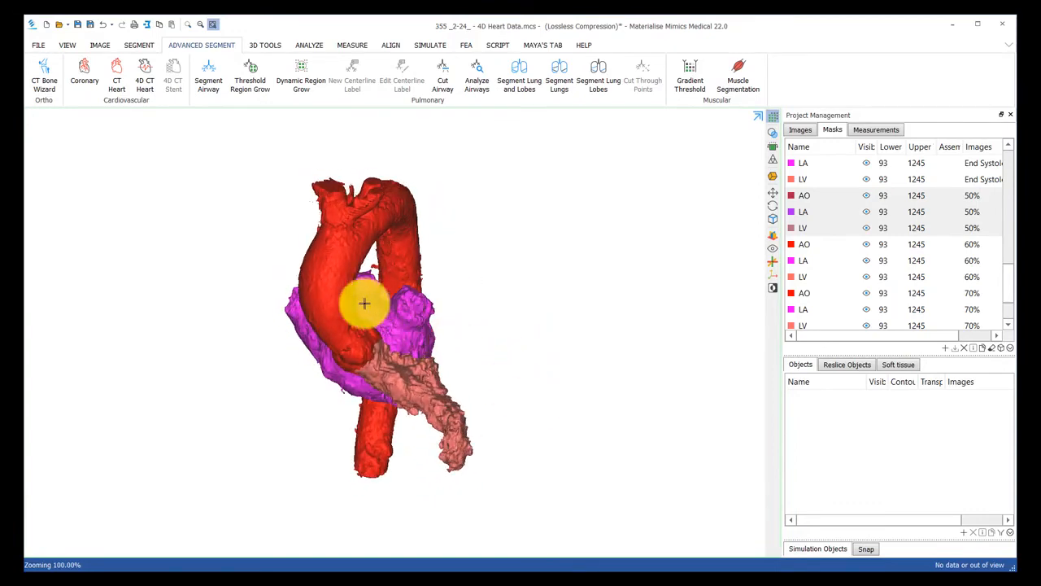